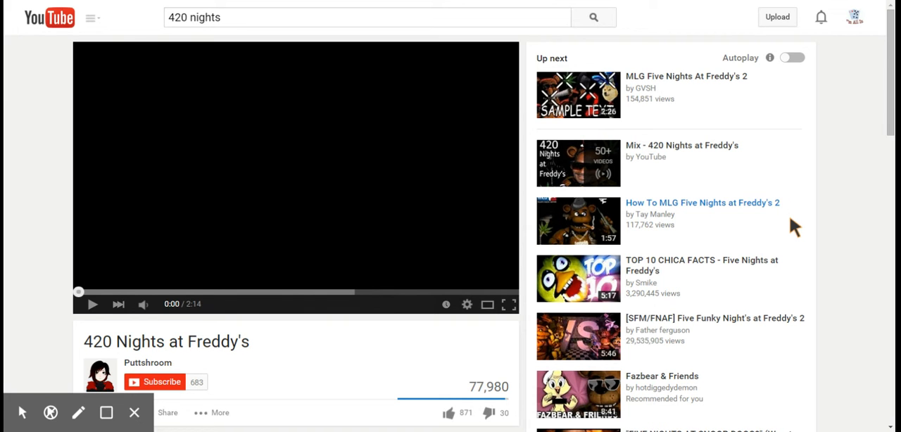
pyautogui.moveTo(127, 328)
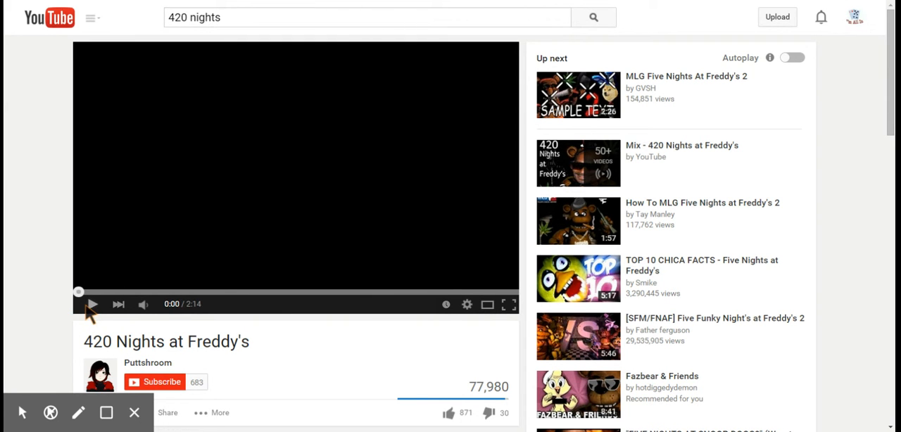
pyautogui.moveTo(117, 304)
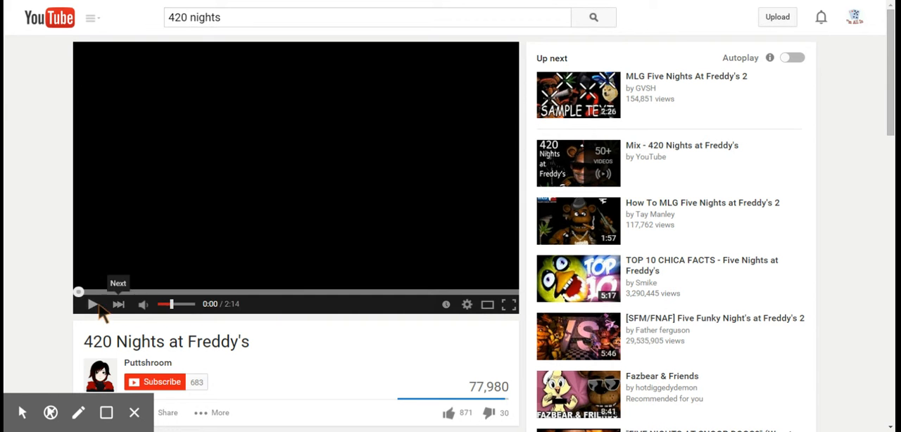
# - Start 420 Nights at Freddy's and watch full-screen until Night 2's W. Hall Corner camera
pyautogui.click(91, 304)
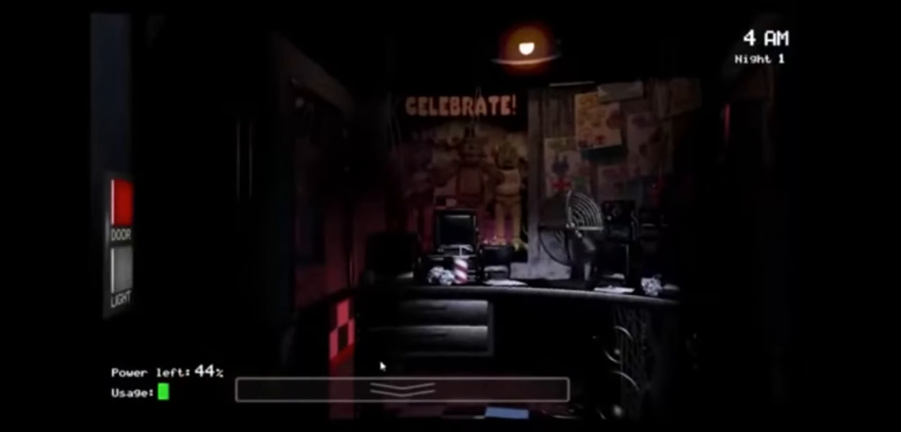
pyautogui.click(405, 395)
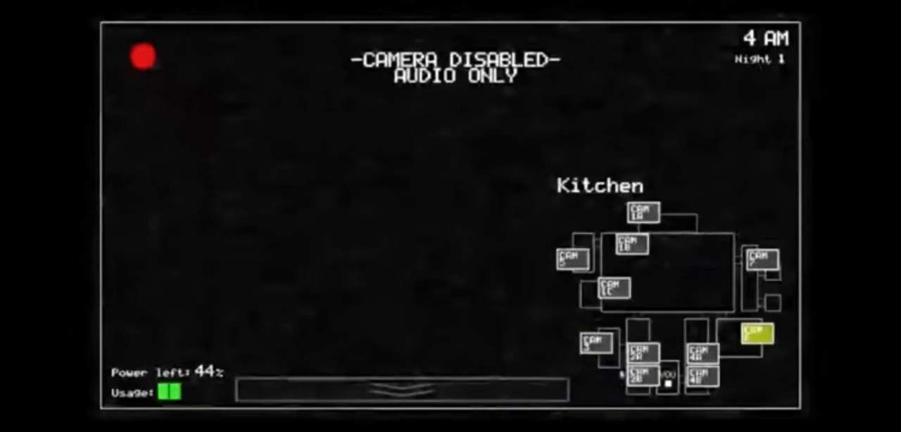
pyautogui.click(639, 344)
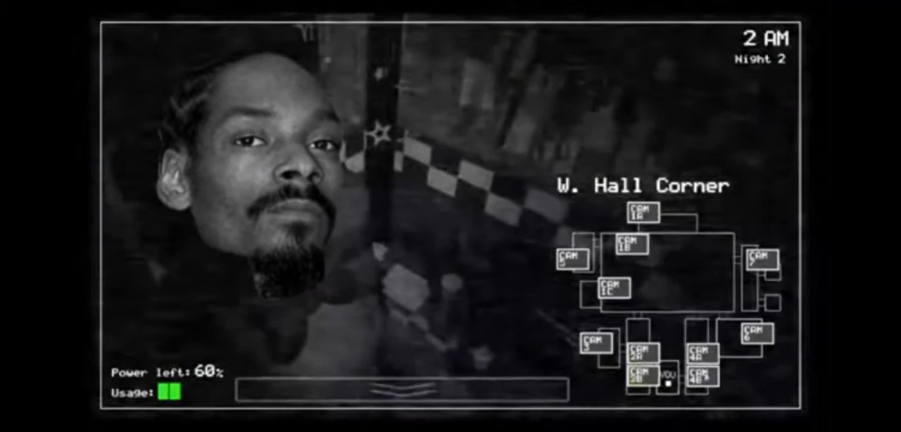
# - Watch the video reach 3 AM on Night 2, Dining Area camera at 41% power
pyautogui.click(641, 211)
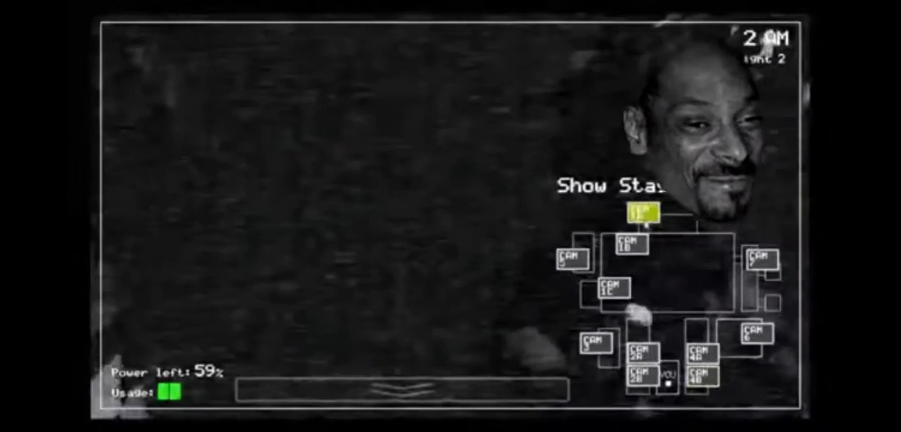
pyautogui.click(609, 290)
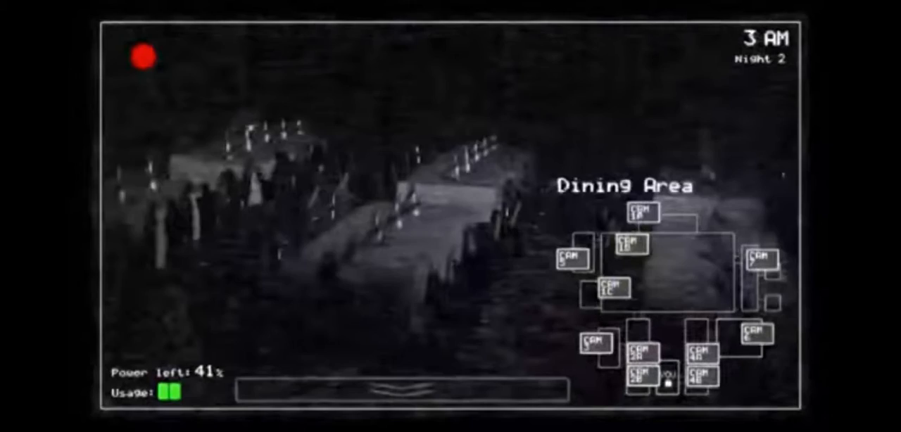
# - Watch playback advance to Night 3, 4 AM, on the East Hall camera at 27% power
pyautogui.click(568, 262)
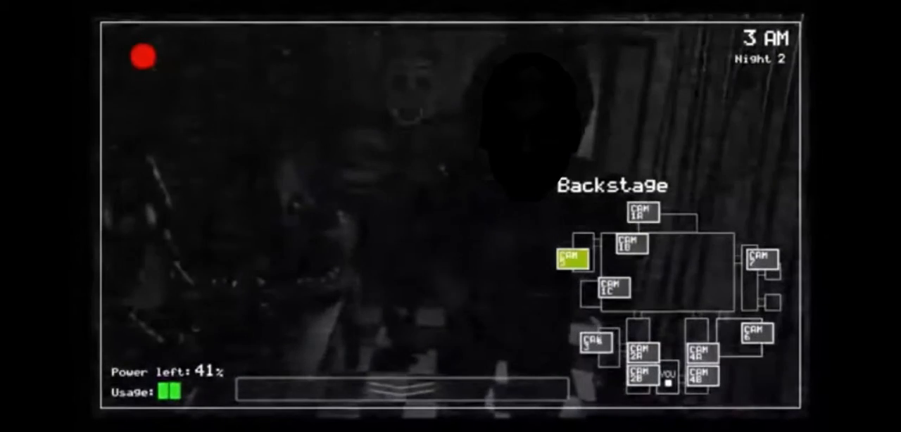
pyautogui.click(394, 398)
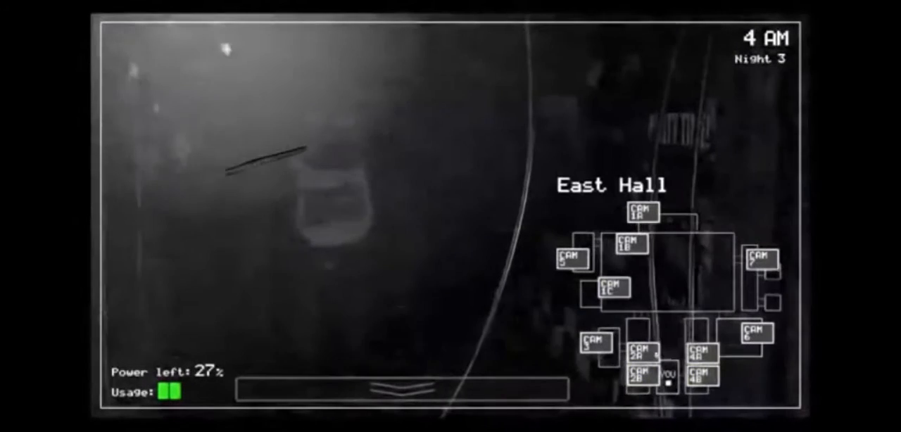
# - Watch to Night 4, 5 AM, Pirate Cove camera with SMOKE WEED sign at 5% power
pyautogui.click(610, 287)
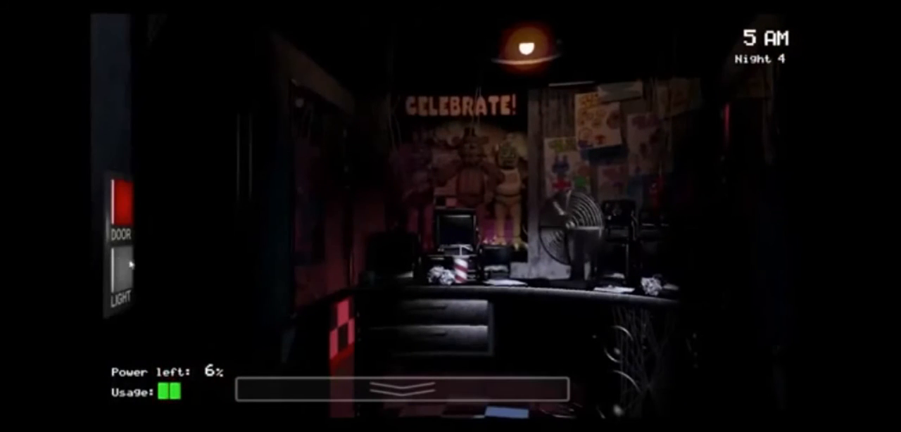
pyautogui.click(412, 395)
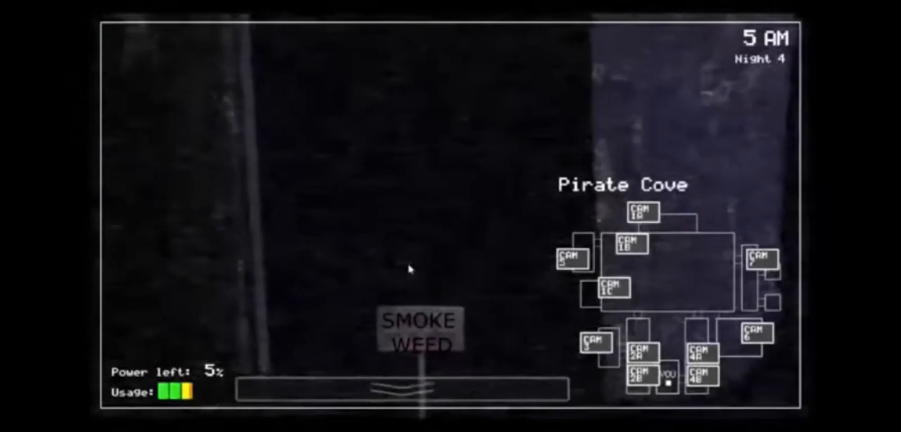